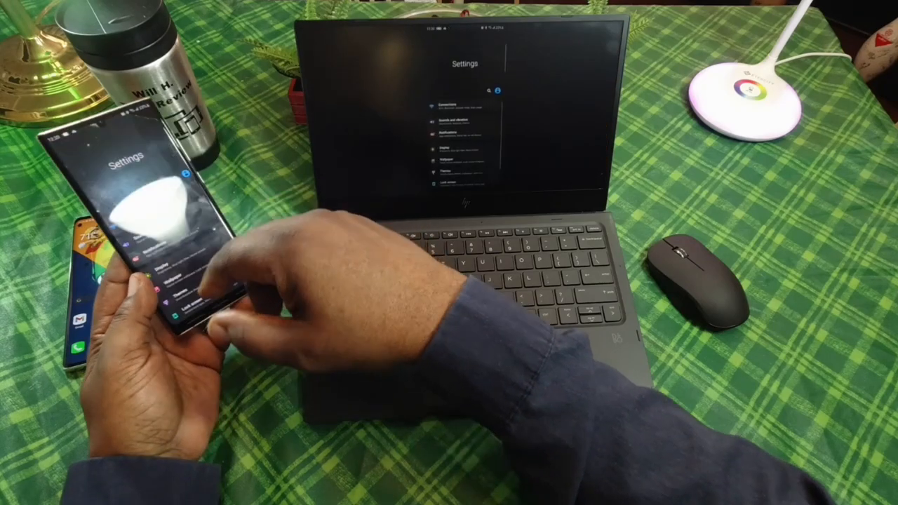
scroll(down, 3)
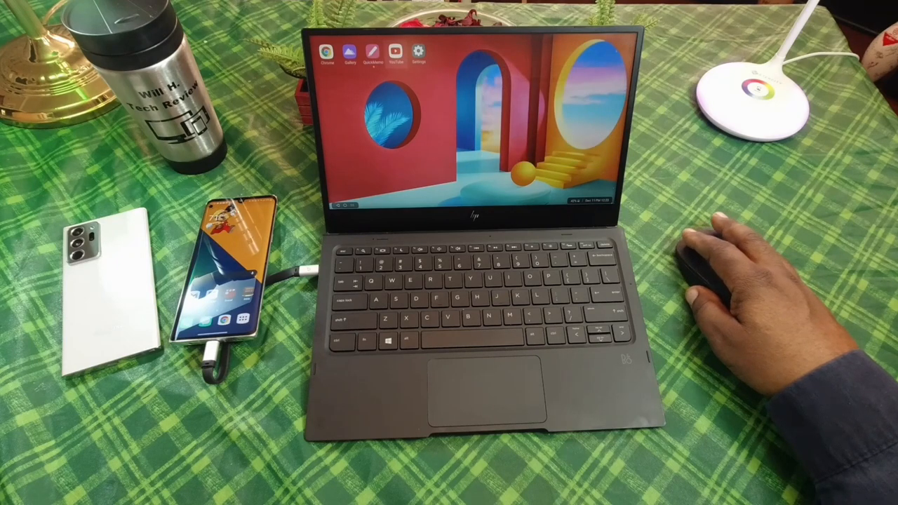
mouse_move(715, 295)
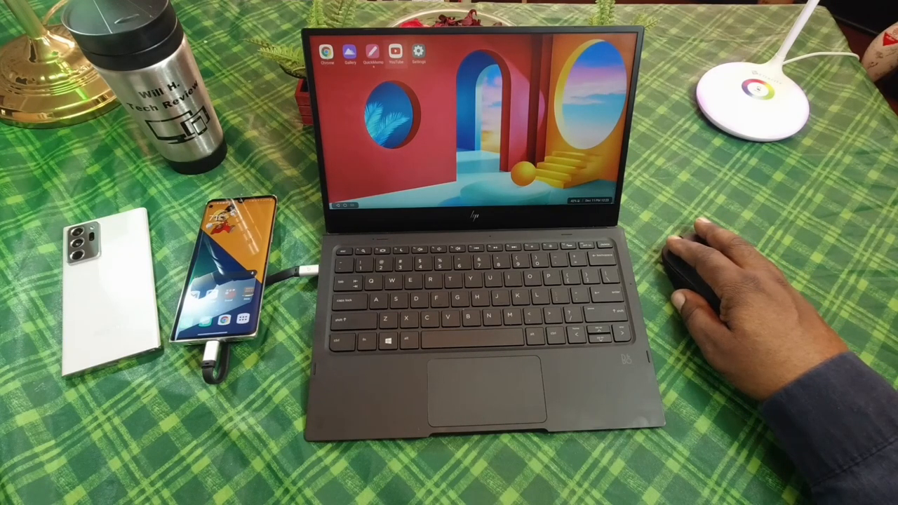